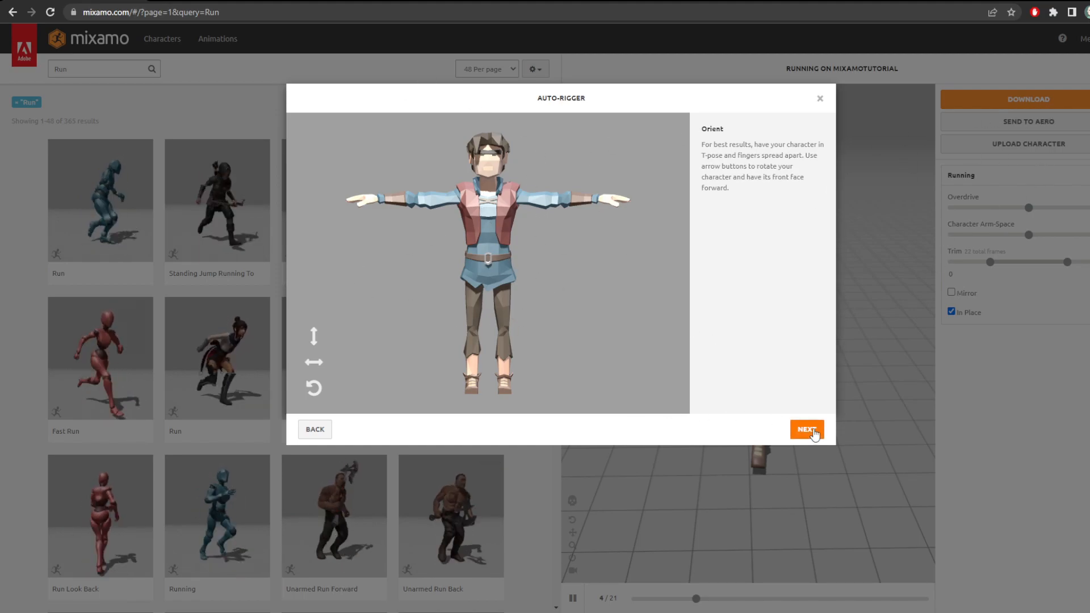
Advance past the Orient step and place the groin marker on the character's crotch
{"action": "left_click", "coordinate": [806, 429]}
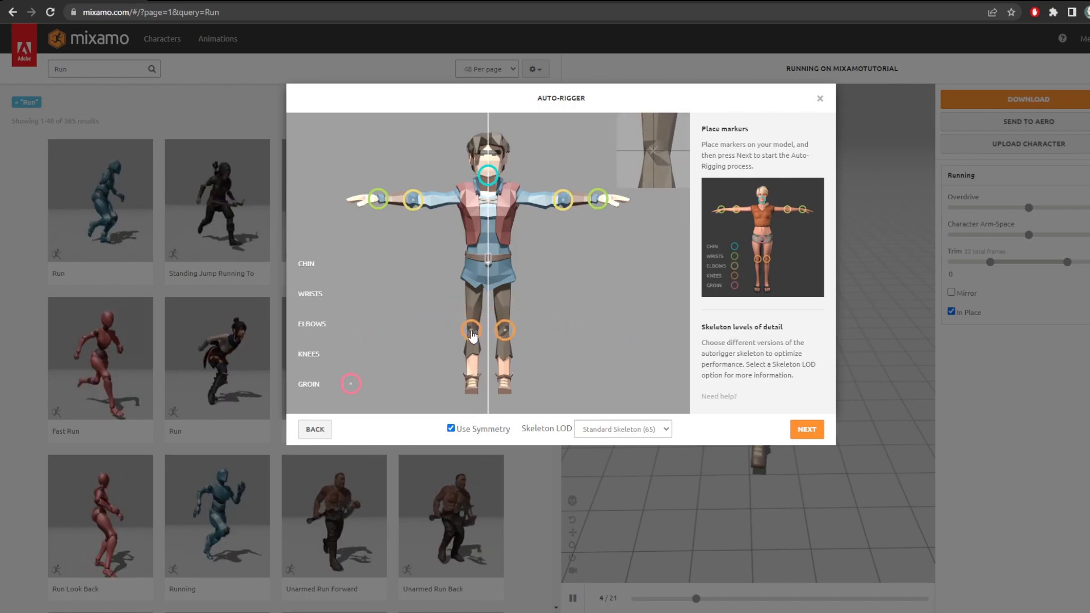
{"action": "left_click_drag", "start_coordinate": [351, 384], "coordinate": [487, 274]}
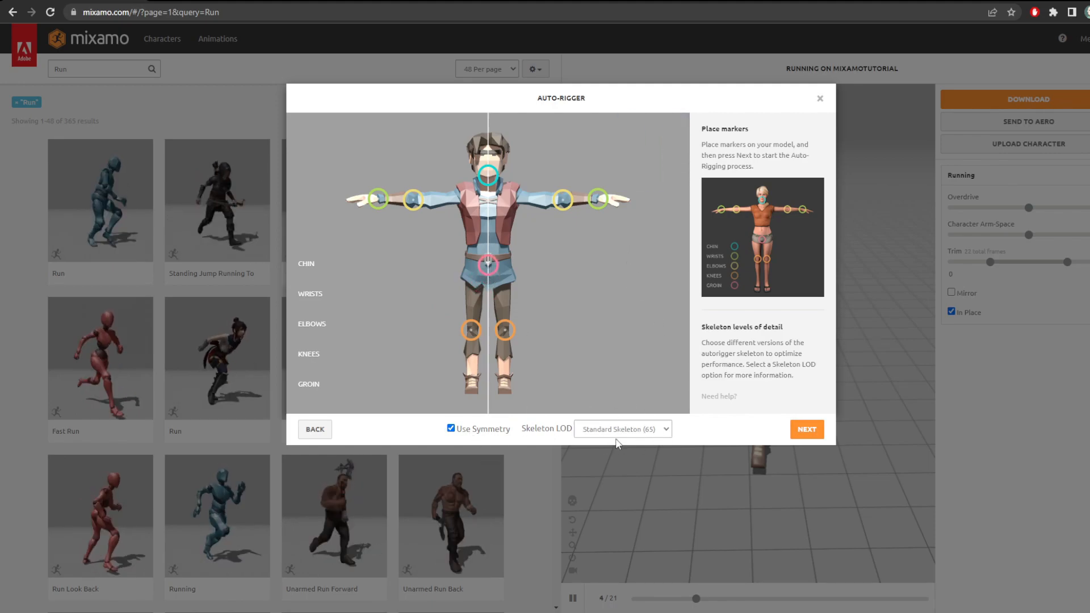
Set Skeleton LOD to 3 Chain Fingers, run the auto-rig and accept the reviewed result
{"action": "left_click", "coordinate": [621, 428]}
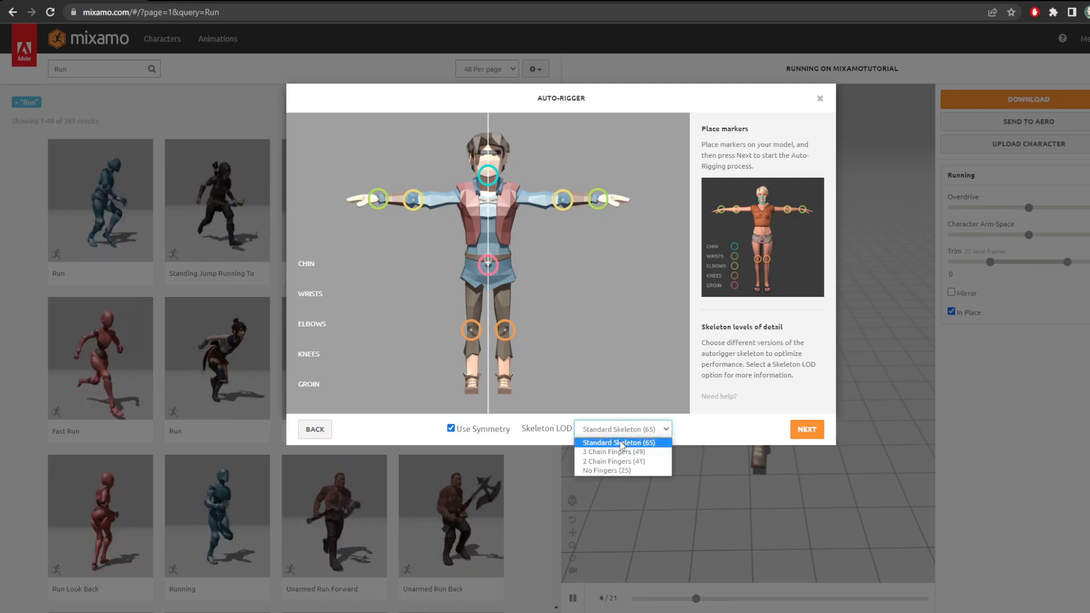
{"action": "left_click", "coordinate": [607, 470]}
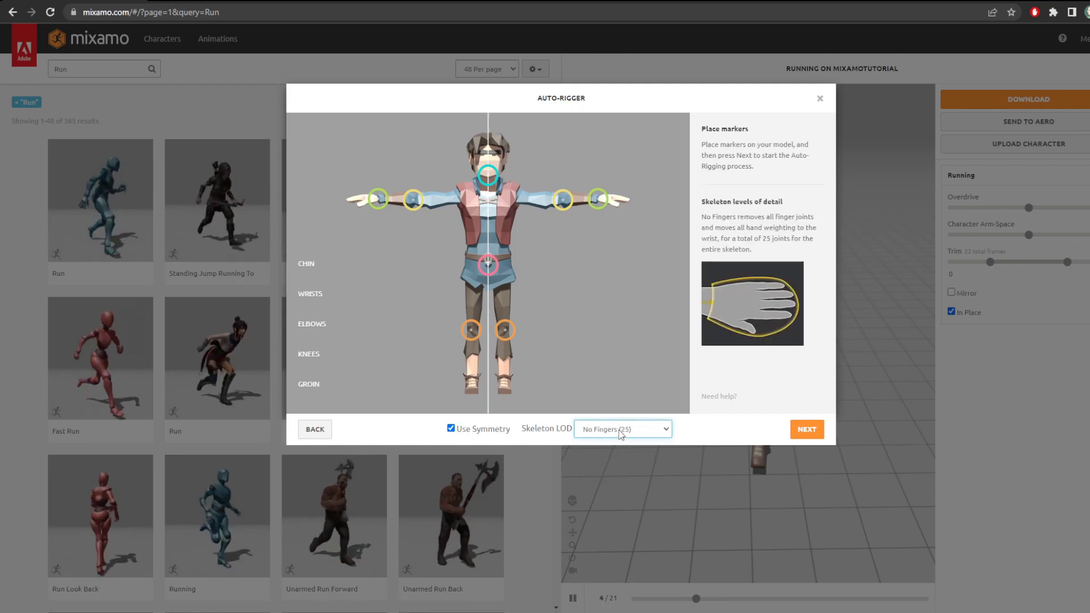
{"action": "left_click", "coordinate": [622, 429]}
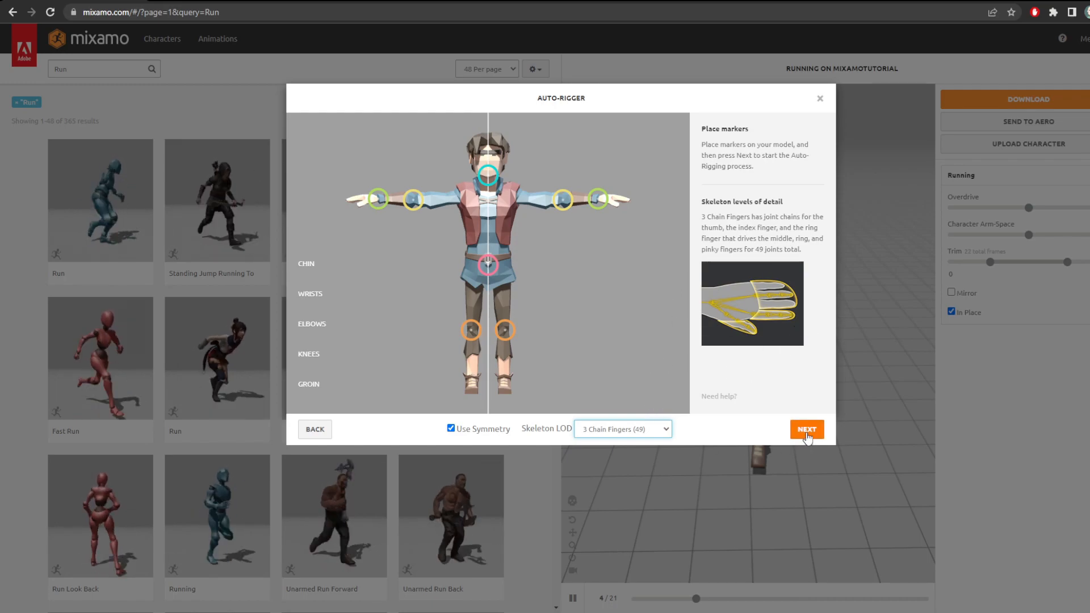
{"action": "left_click", "coordinate": [806, 429]}
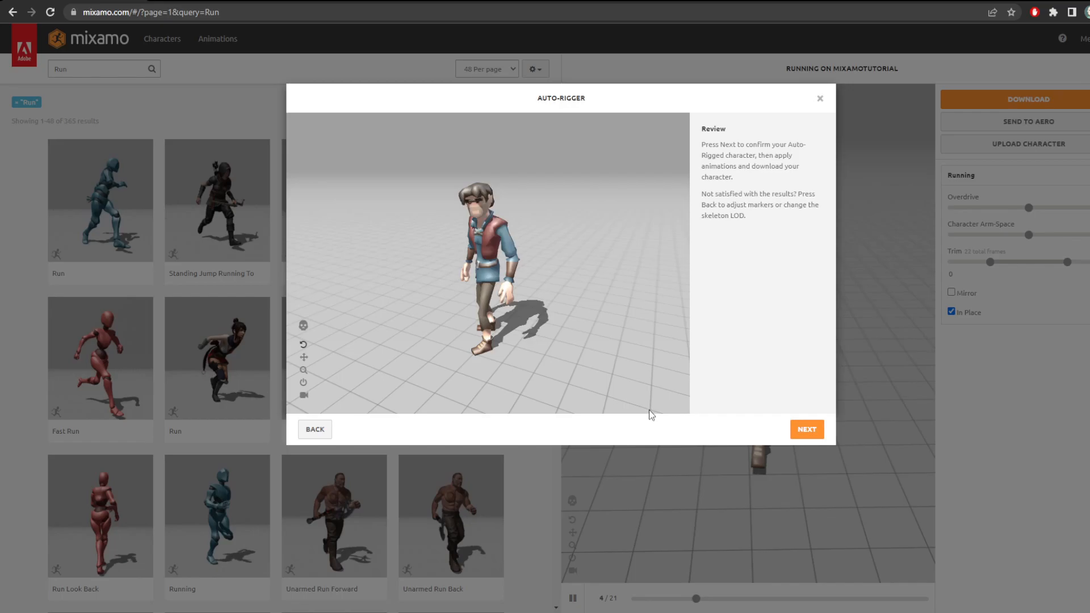
{"action": "left_click", "coordinate": [807, 429]}
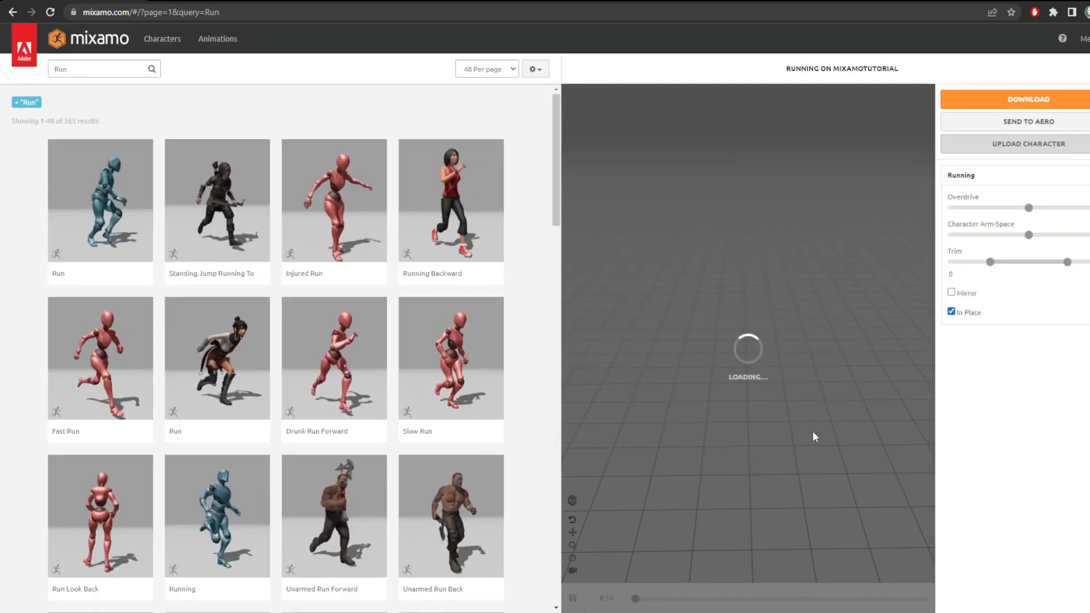
Search for 'Idle' and apply the Idle animation to the rigged character
{"action": "left_click", "coordinate": [98, 70]}
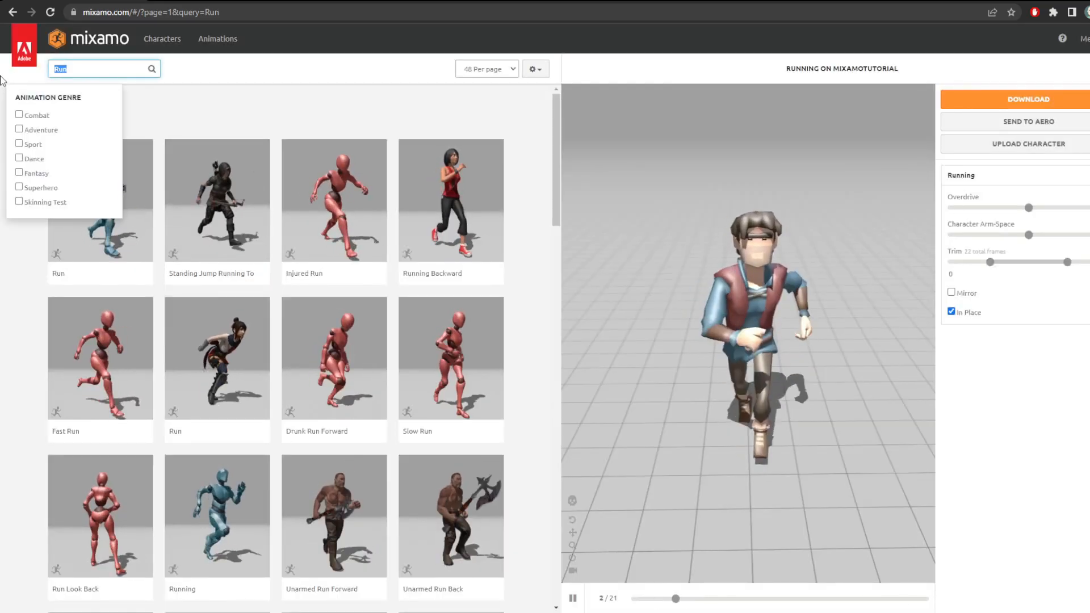
{"action": "type", "text": "Idle"}
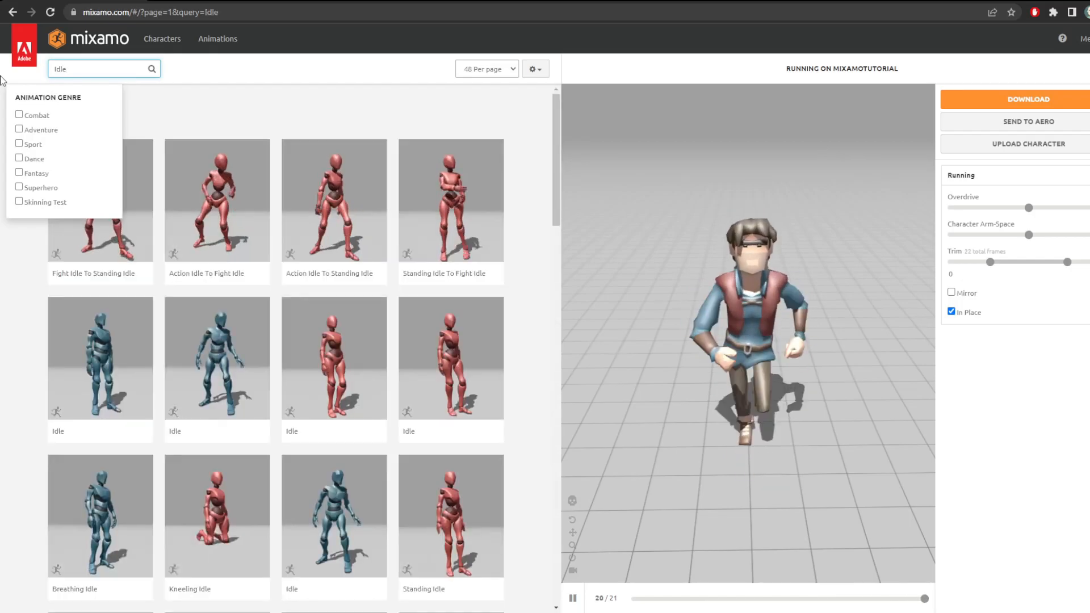
{"action": "left_click", "coordinate": [100, 357]}
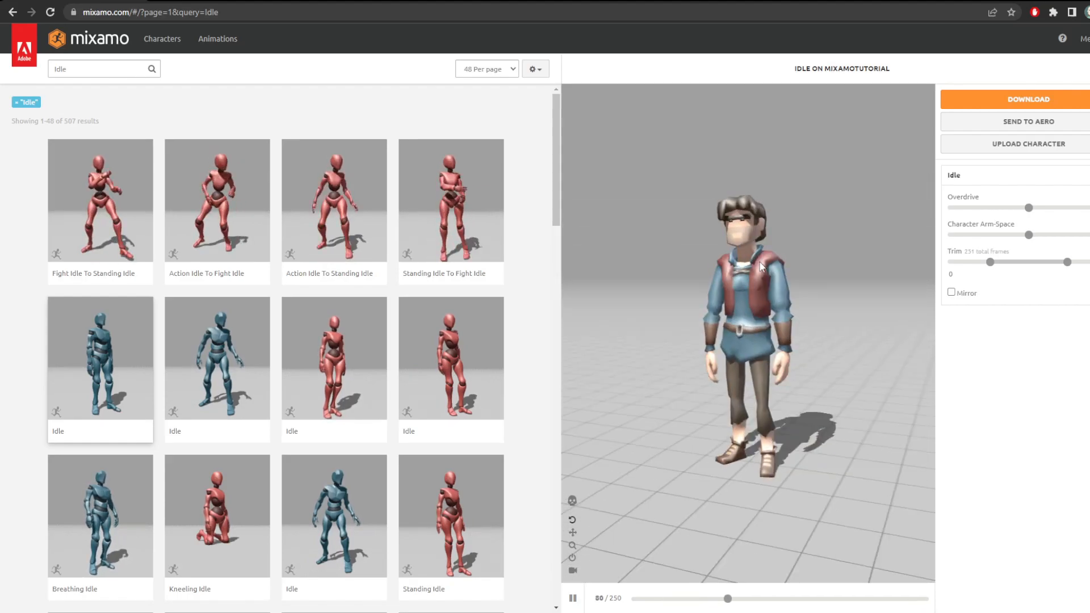
{"action": "scroll", "scroll_direction": "down", "scroll_amount": 3}
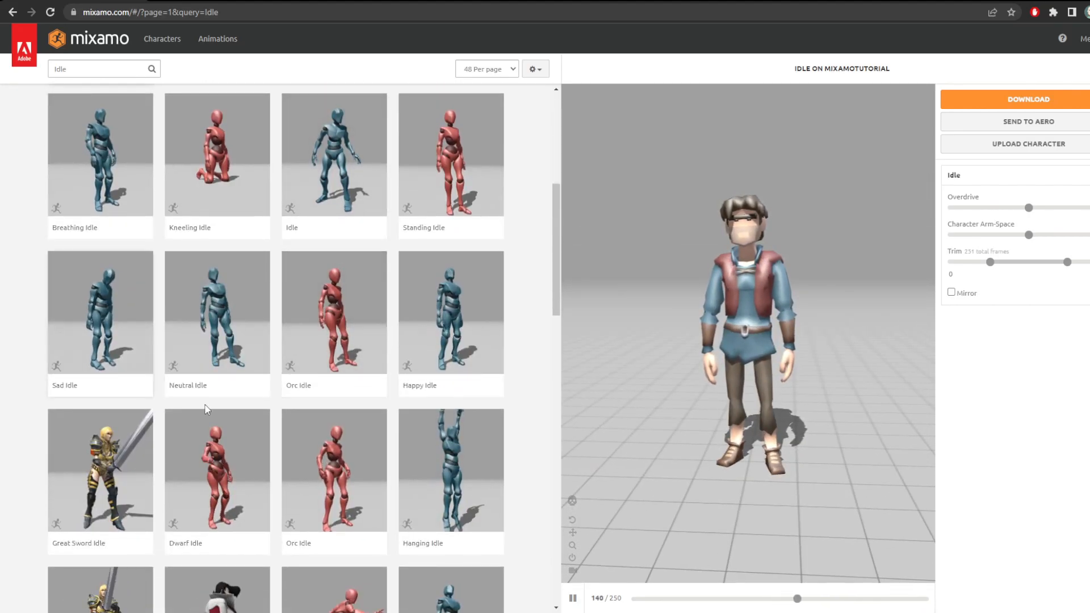
{"action": "scroll", "scroll_direction": "down", "scroll_amount": 3}
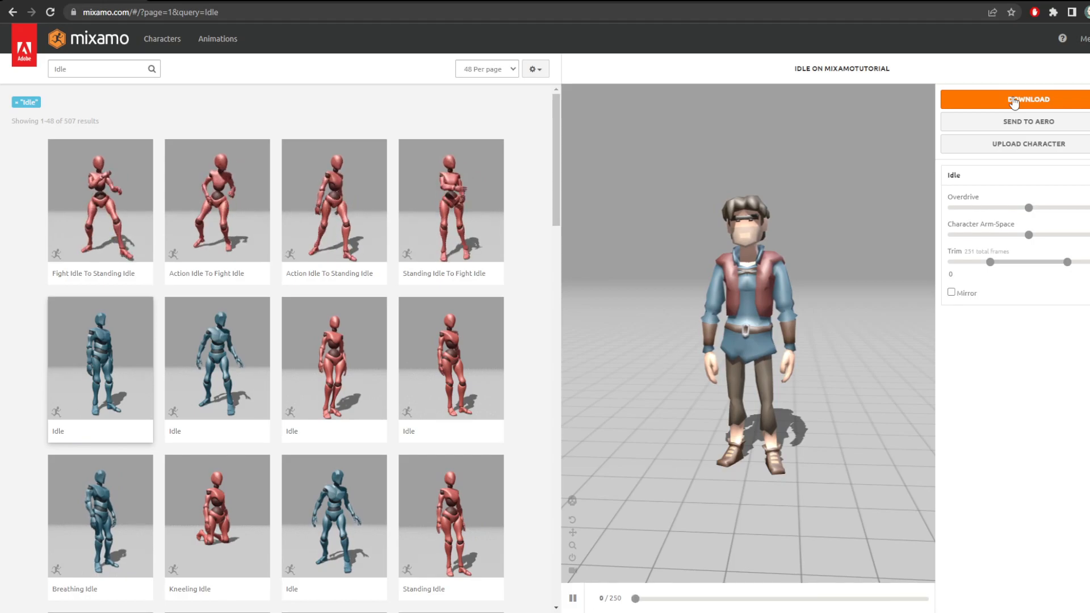
Set the Idle download to FBX Binary without skin
{"action": "left_click", "coordinate": [1028, 100]}
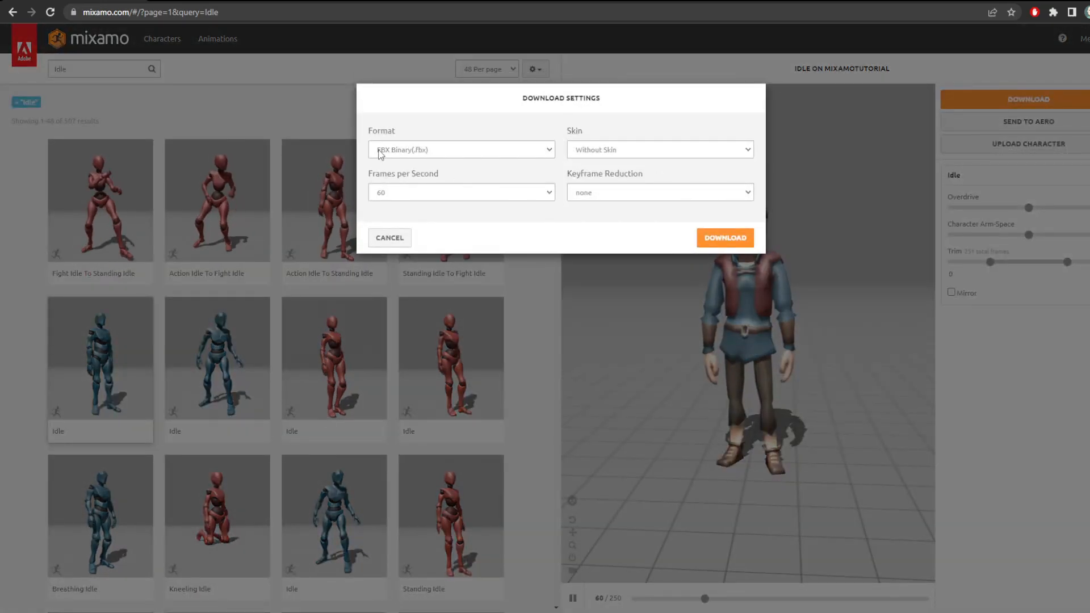
{"action": "left_click", "coordinate": [658, 150]}
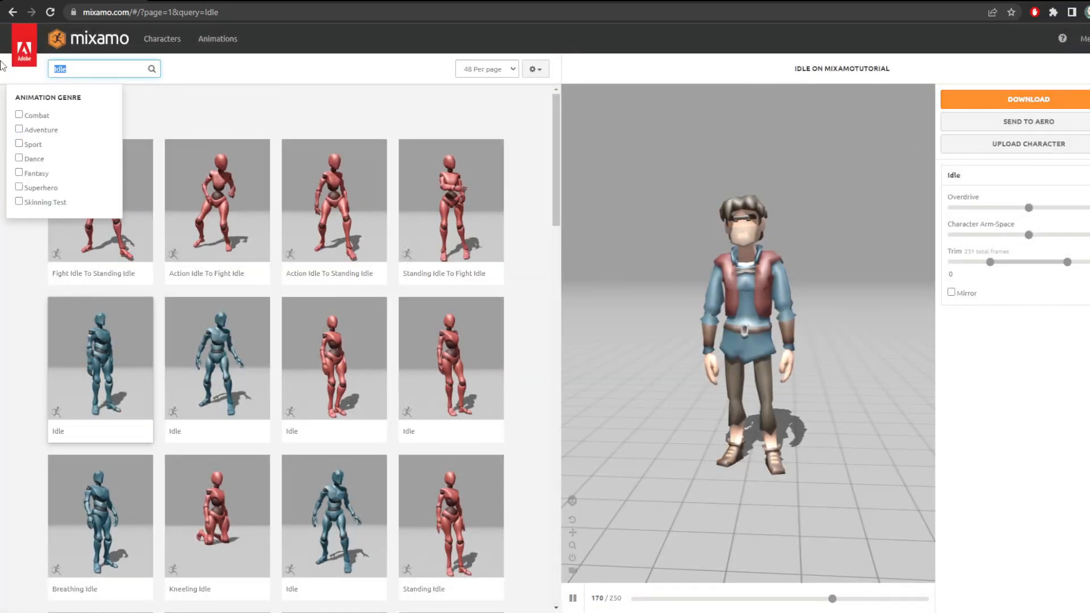
Search 'Wa', apply a Walking animation and set it to play in place
{"action": "type", "text": "Walk"}
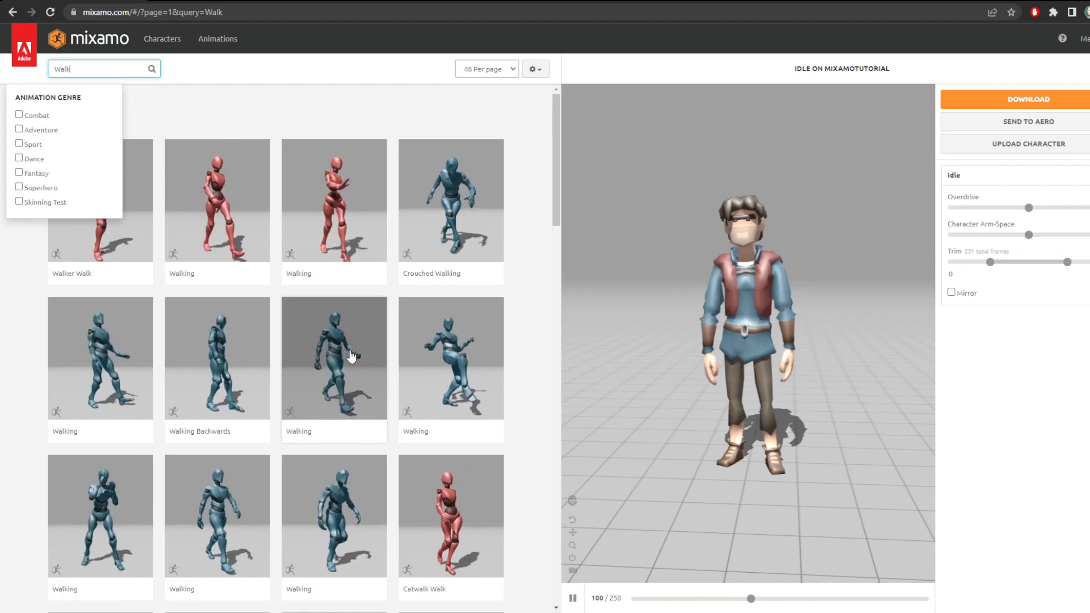
{"action": "left_click", "coordinate": [334, 358]}
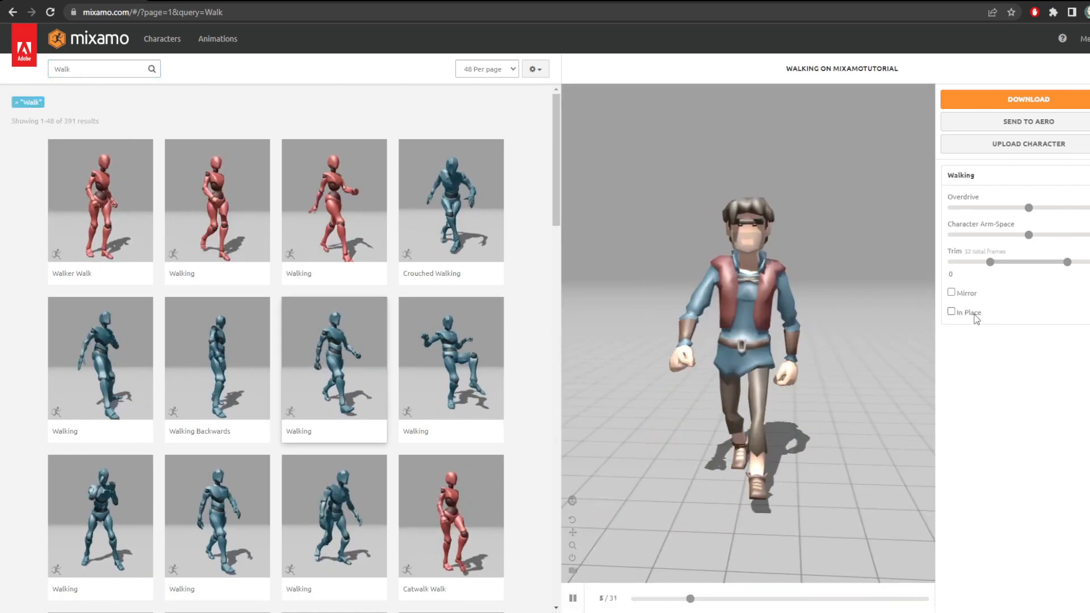
{"action": "left_click", "coordinate": [952, 312]}
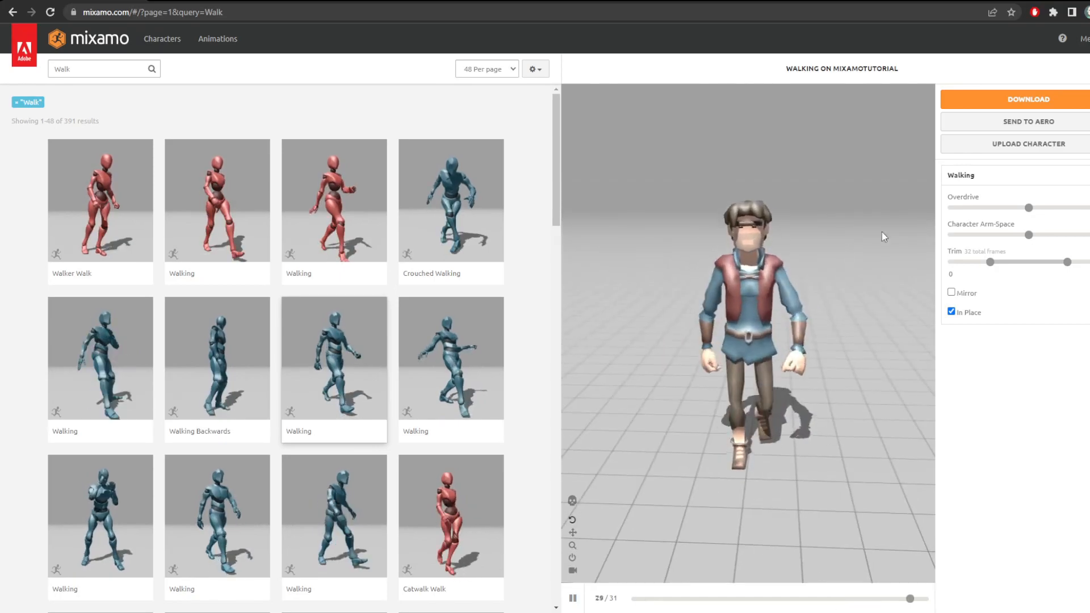
Download the in-place walk without the character skin and start a new search
{"action": "left_click", "coordinate": [1029, 99]}
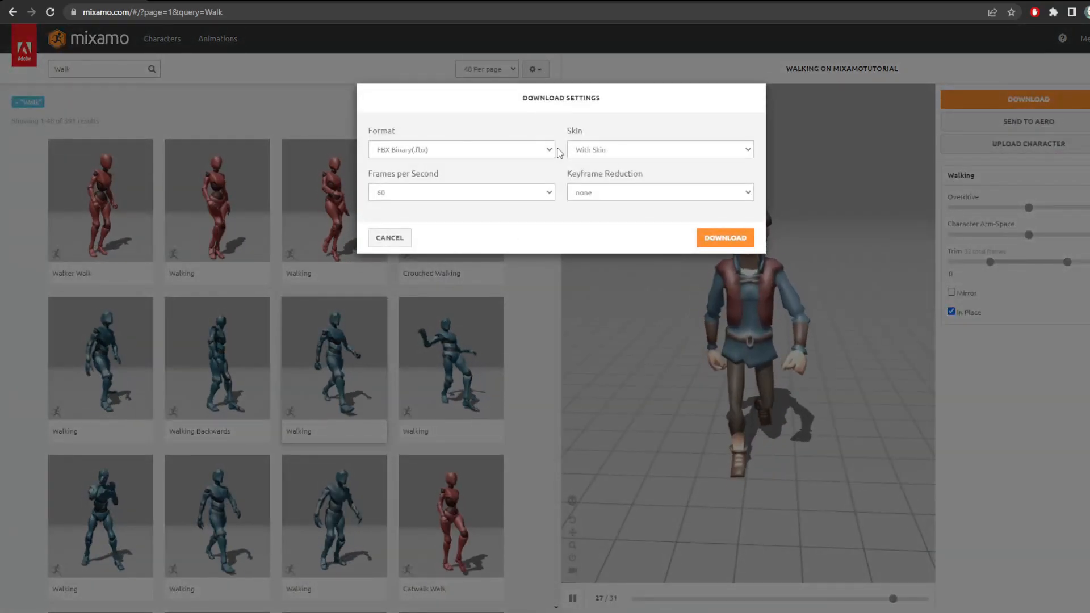
{"action": "left_click", "coordinate": [658, 149]}
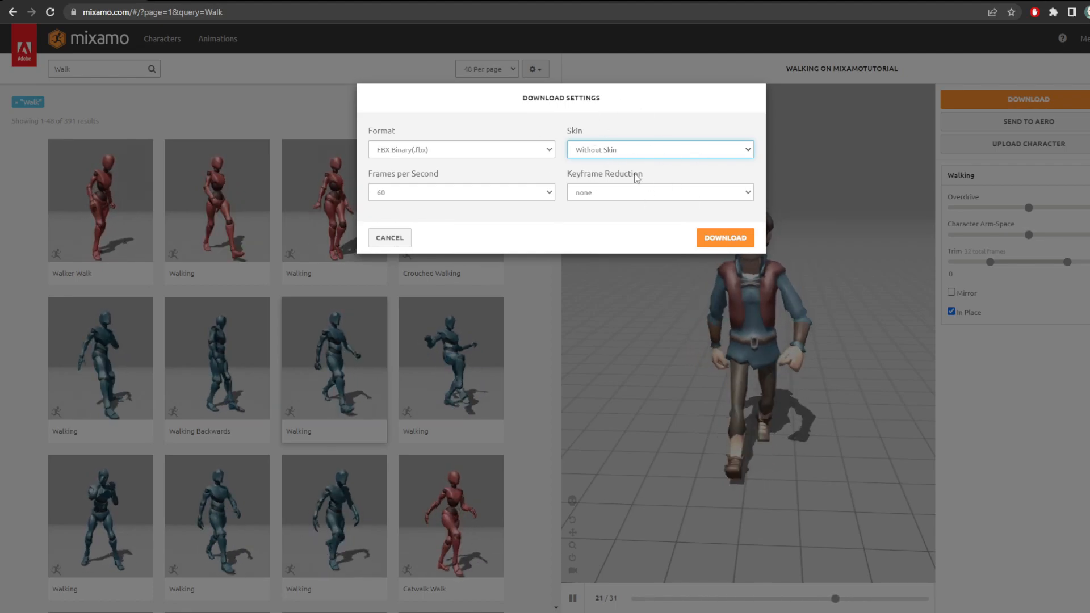
{"action": "mouse_move", "coordinate": [567, 164]}
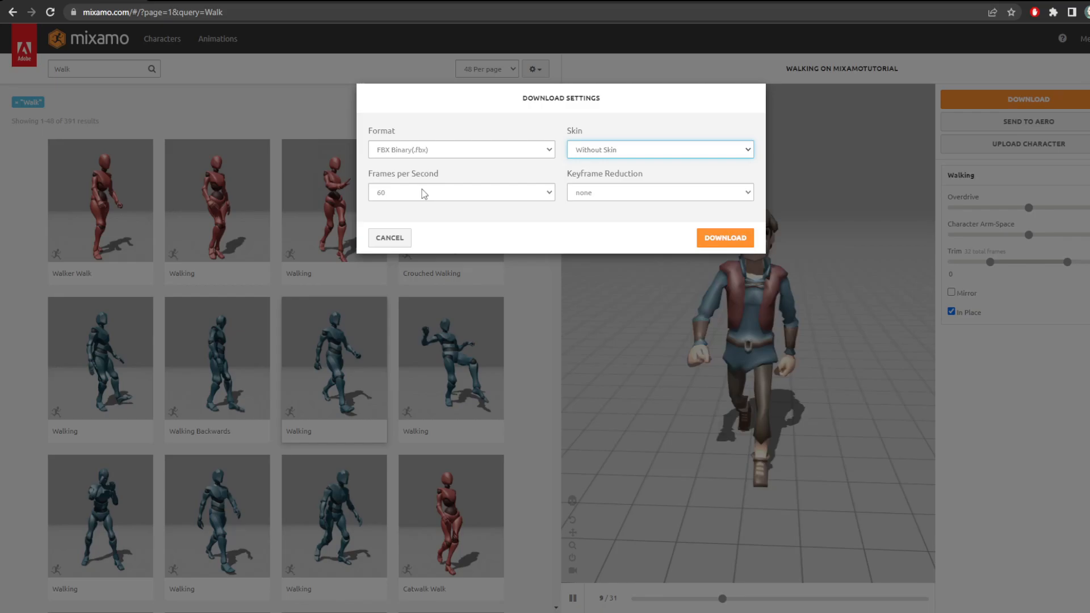
{"action": "left_click", "coordinate": [390, 237]}
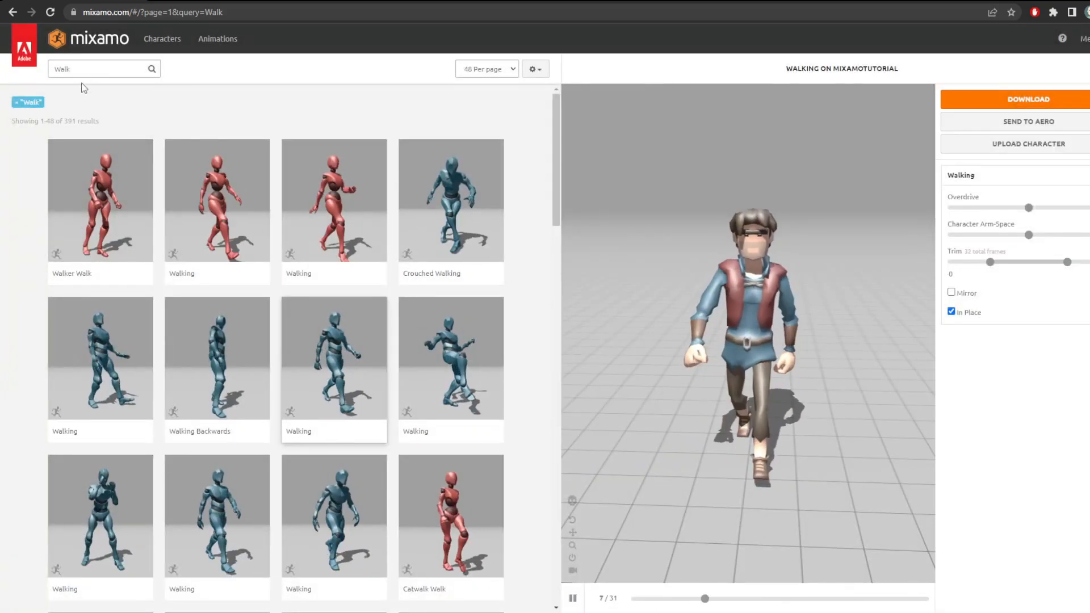
Search 'Run', pick the Running animation and keep it in place
{"action": "type", "text": "Run"}
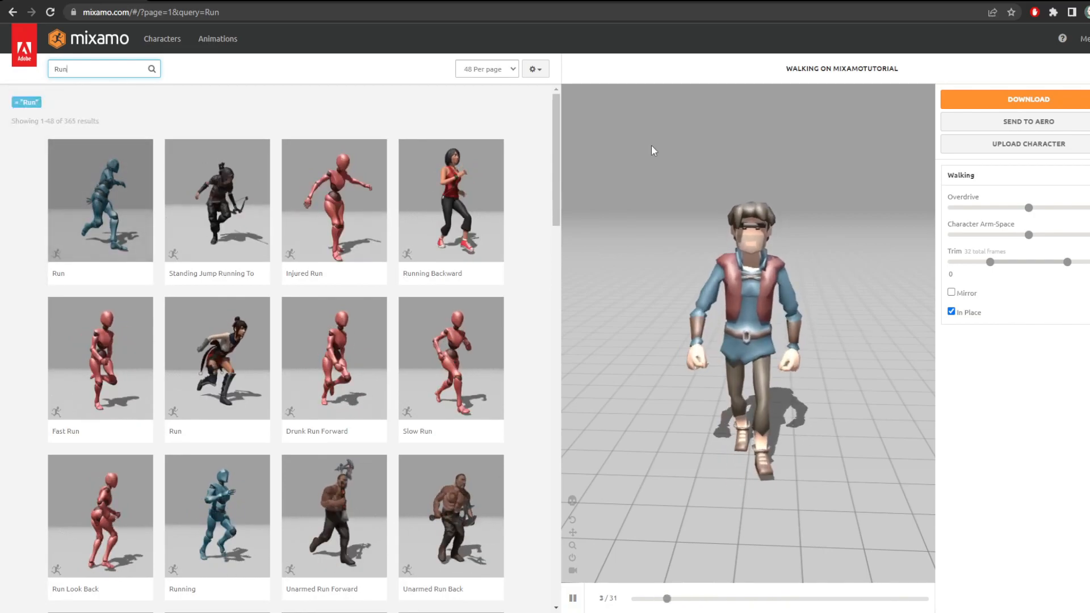
{"action": "scroll", "scroll_direction": "down", "scroll_amount": 3}
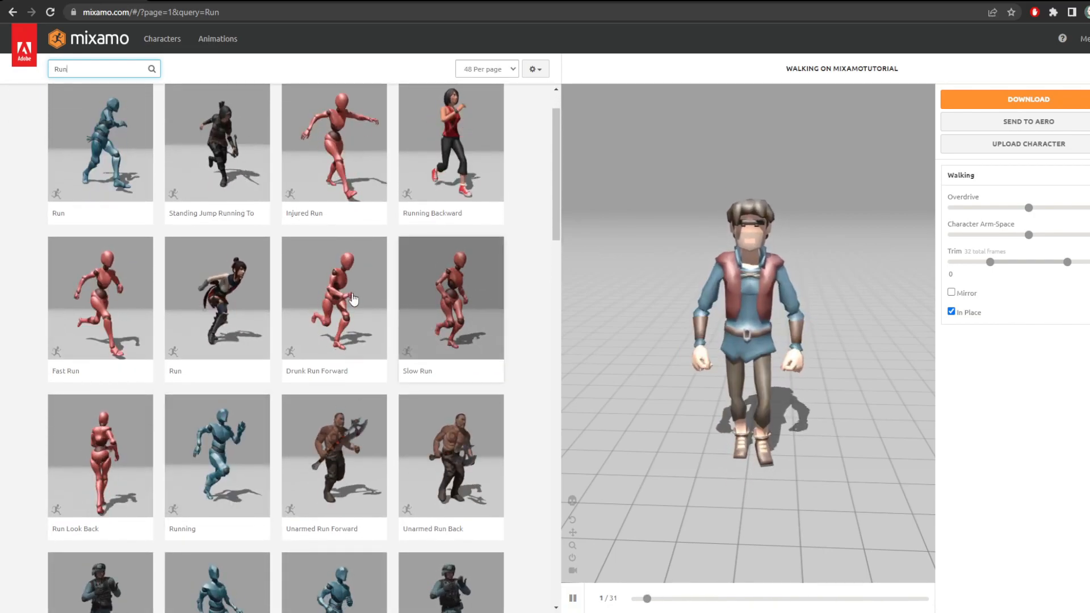
{"action": "scroll", "scroll_direction": "down", "scroll_amount": 3}
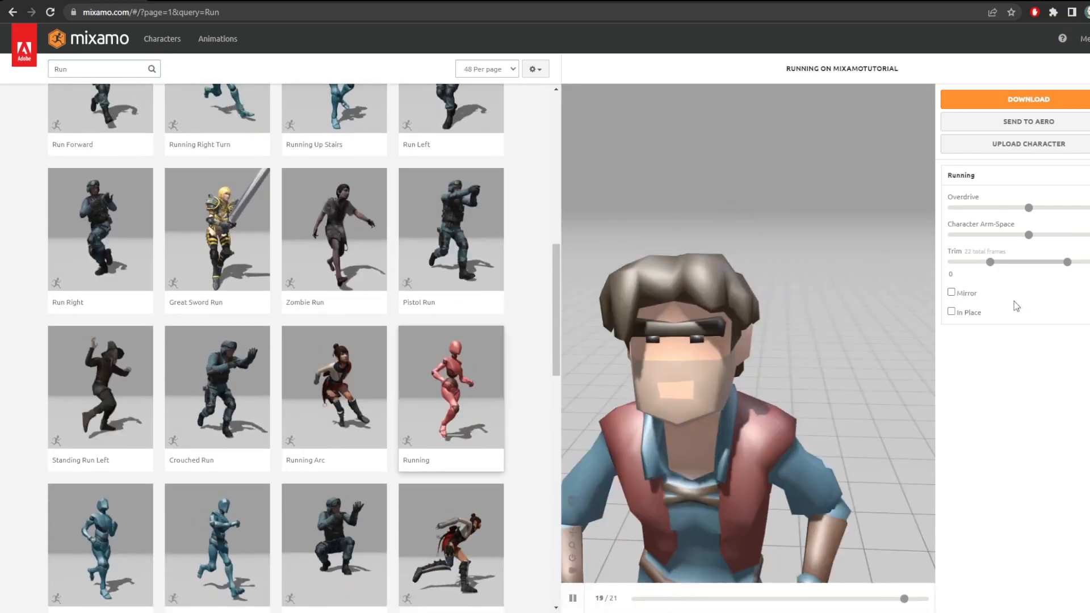
{"action": "left_click", "coordinate": [952, 311]}
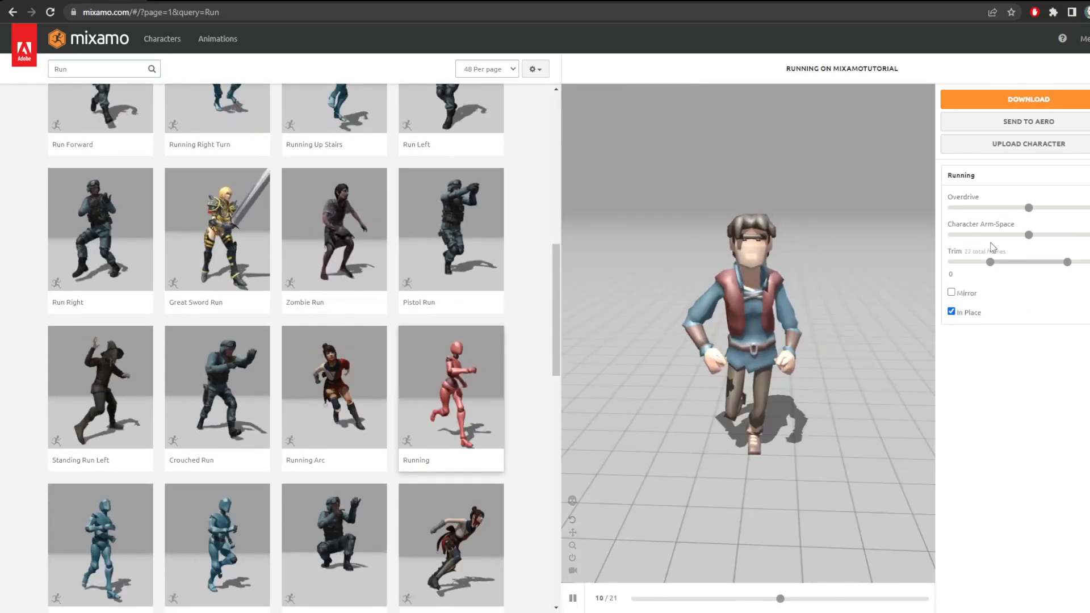
Bring up the Running download options and close them without downloading
{"action": "left_click", "coordinate": [1028, 99]}
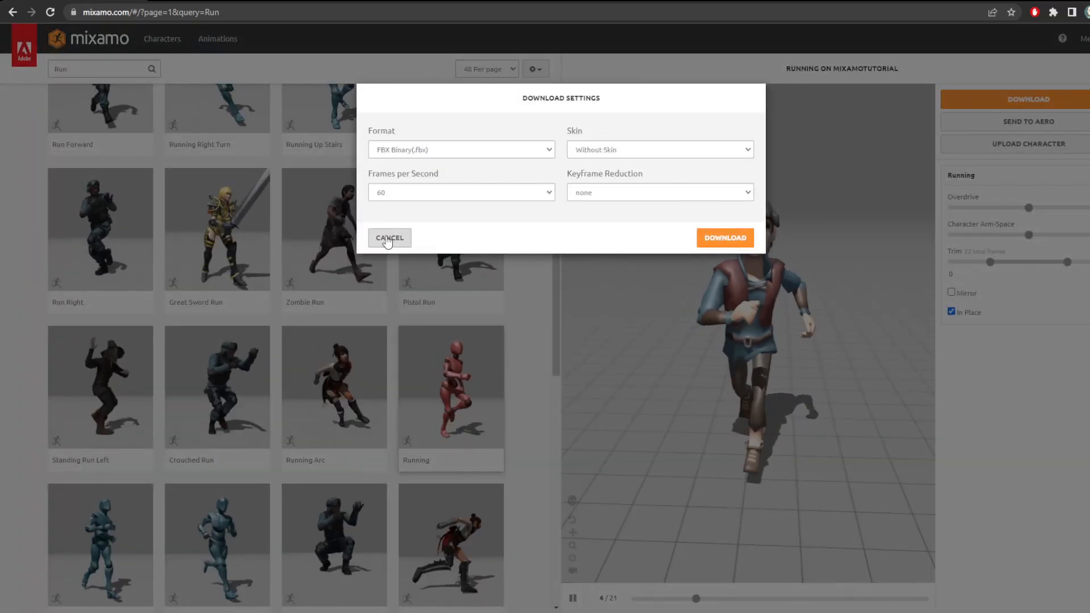
{"action": "left_click", "coordinate": [390, 237]}
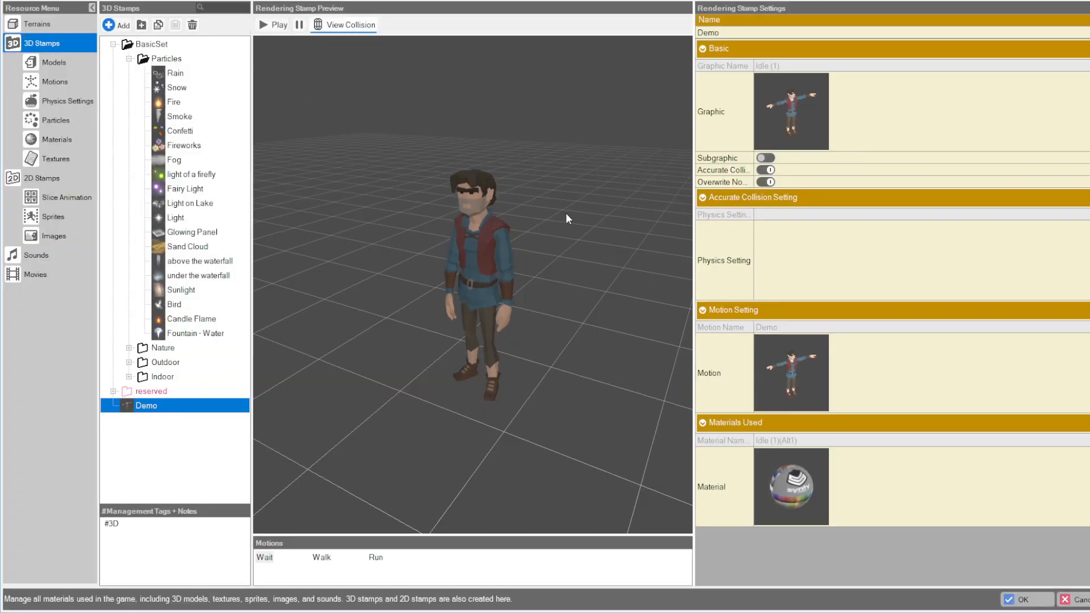
{"action": "left_click", "coordinate": [792, 110]}
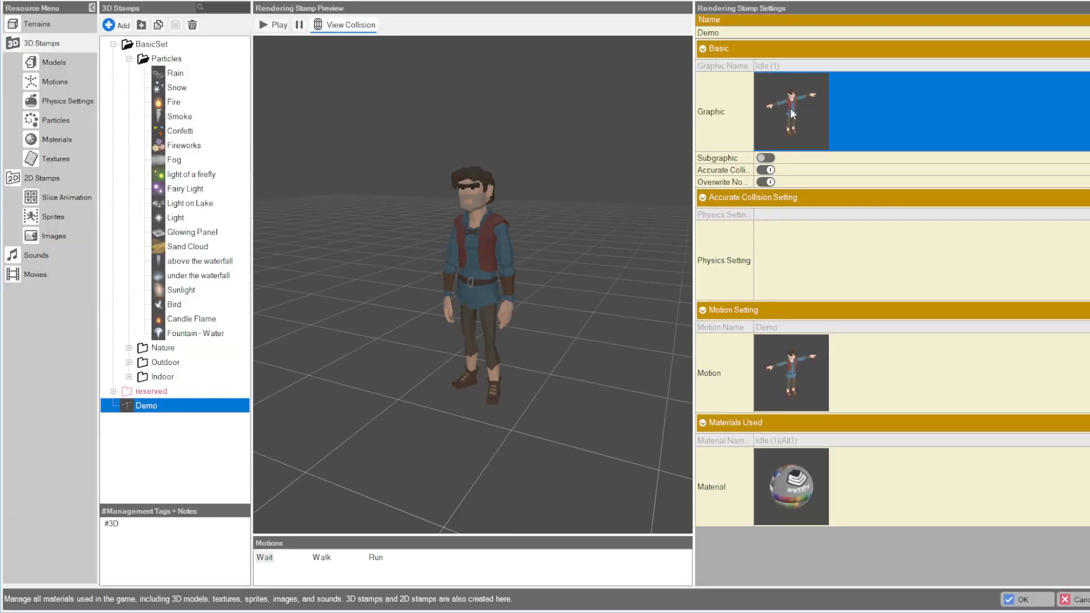
{"action": "left_click", "coordinate": [790, 112]}
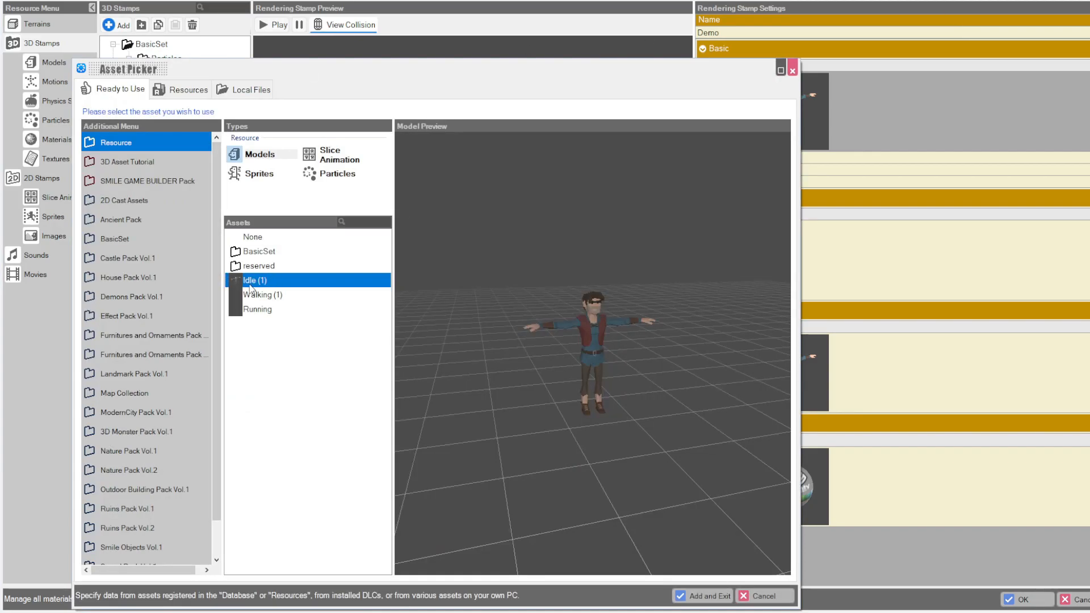
{"action": "mouse_move", "coordinate": [270, 282]}
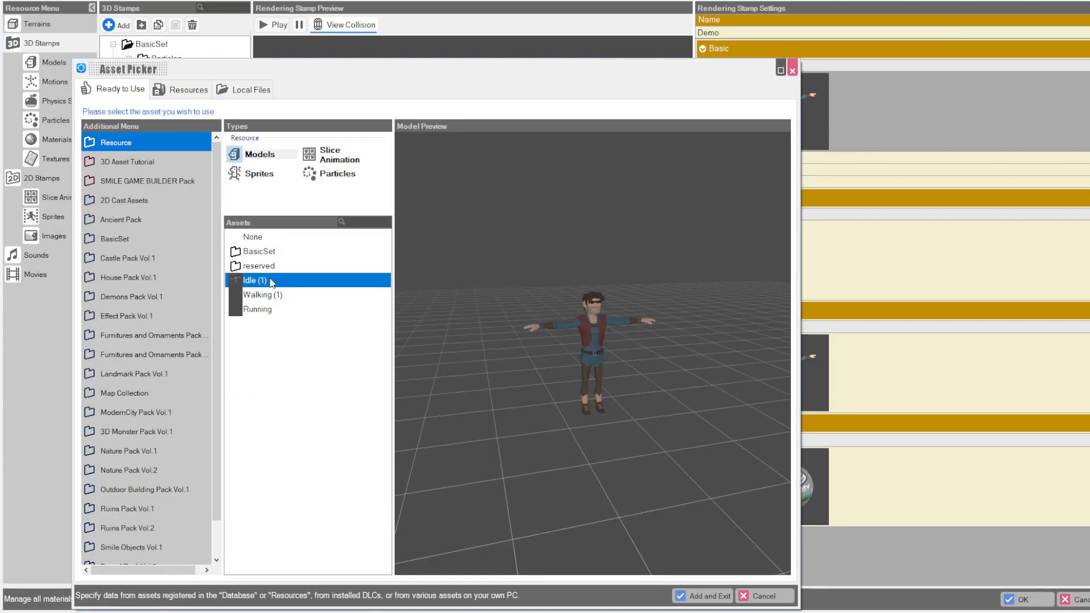
{"action": "left_click", "coordinate": [262, 294]}
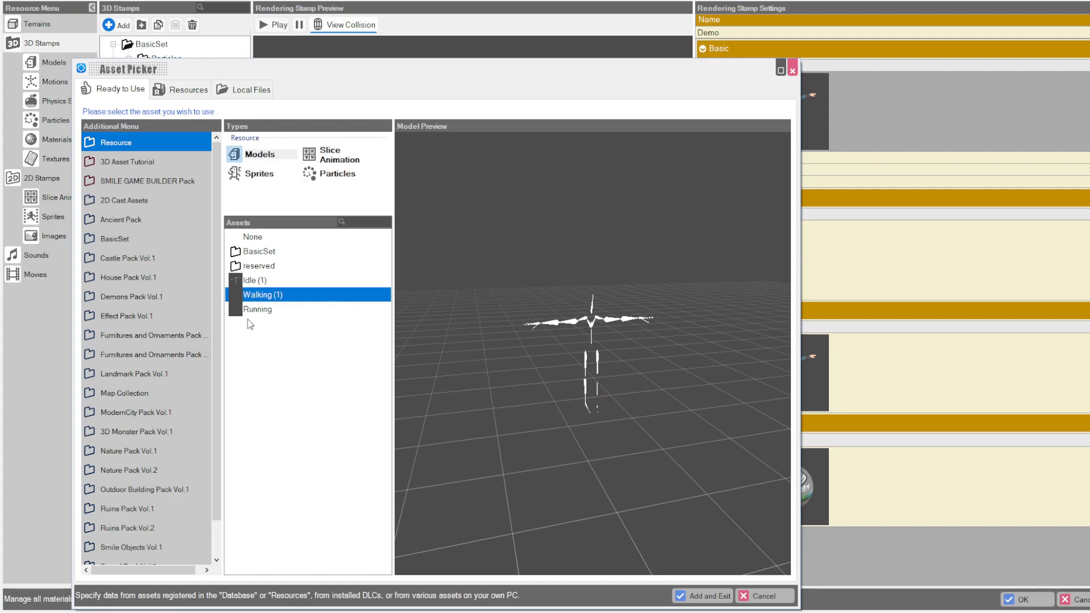
{"action": "left_click", "coordinate": [258, 309]}
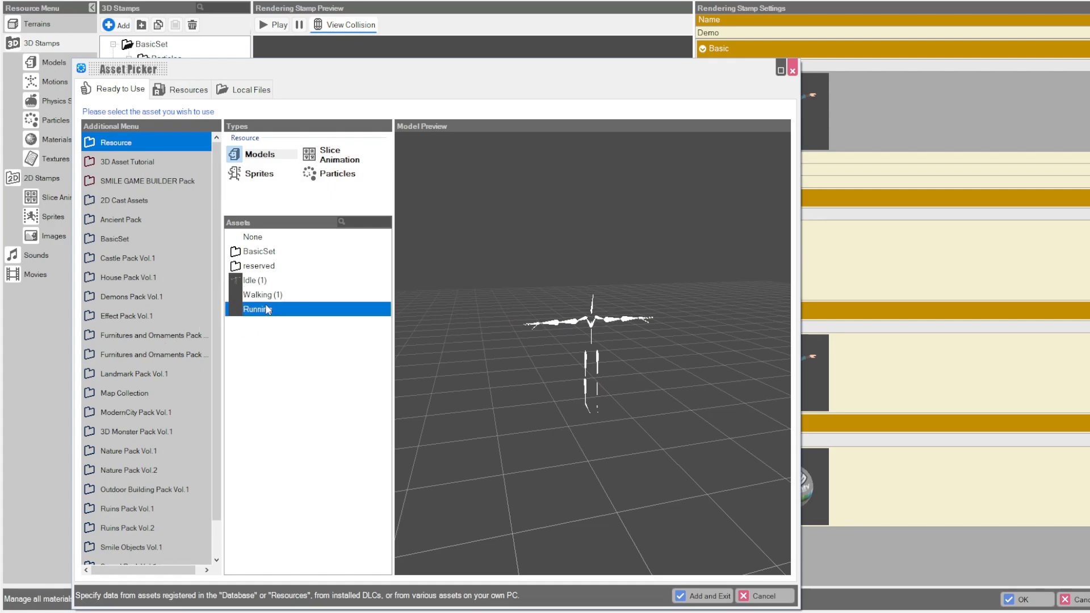
{"action": "left_click", "coordinate": [262, 294]}
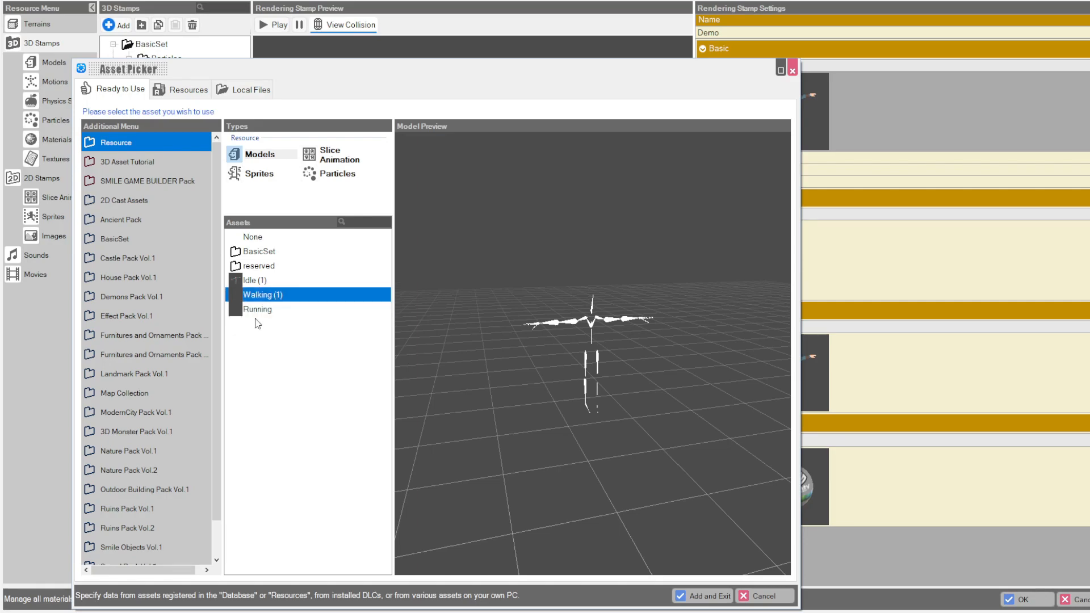
{"action": "left_click", "coordinate": [254, 279]}
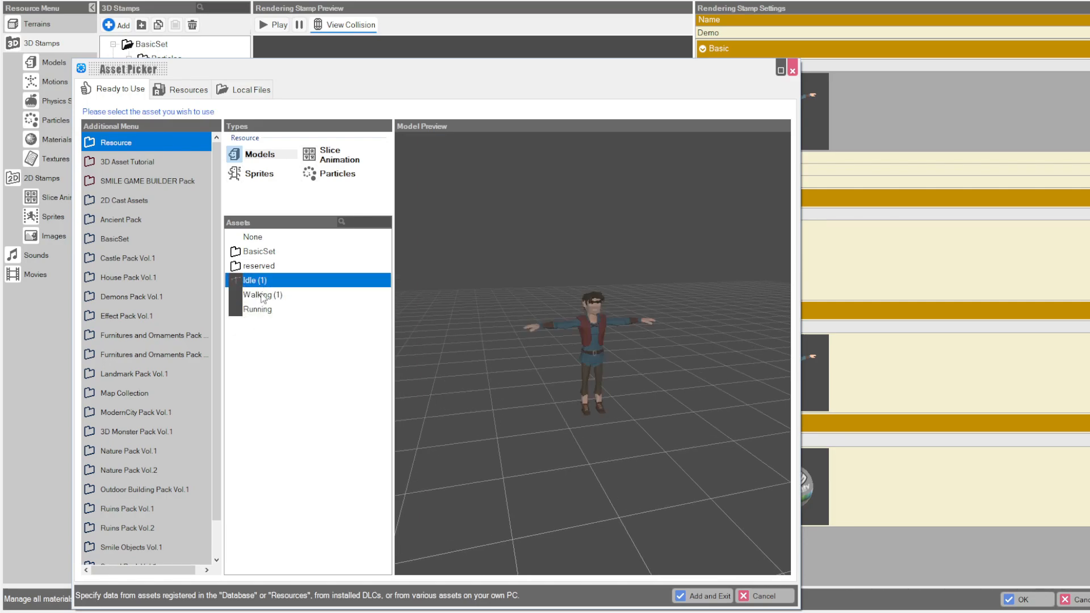
{"action": "left_click", "coordinate": [265, 294]}
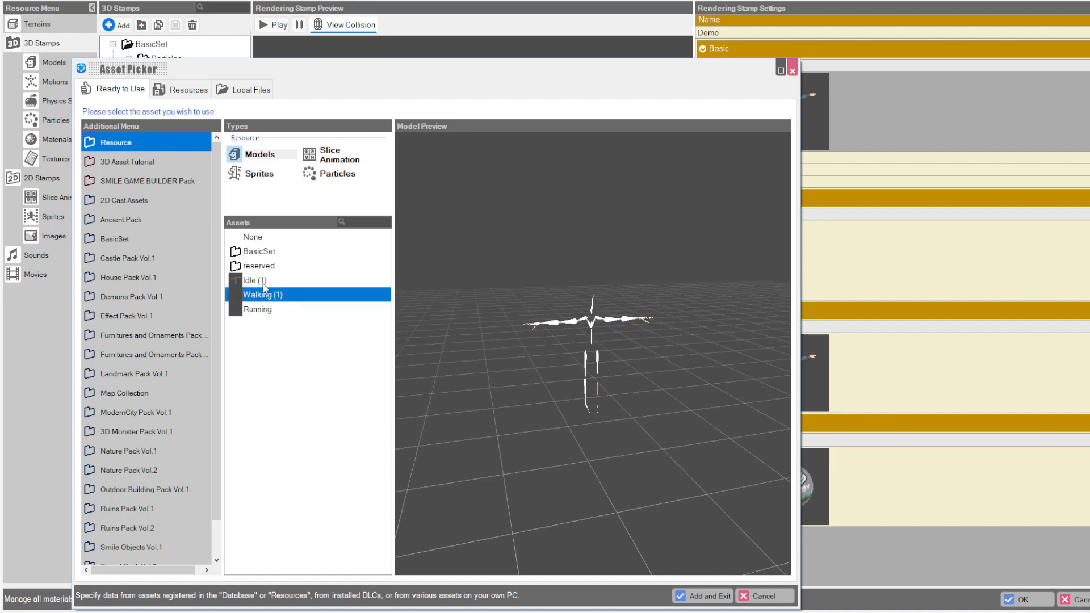
{"action": "left_click", "coordinate": [254, 281]}
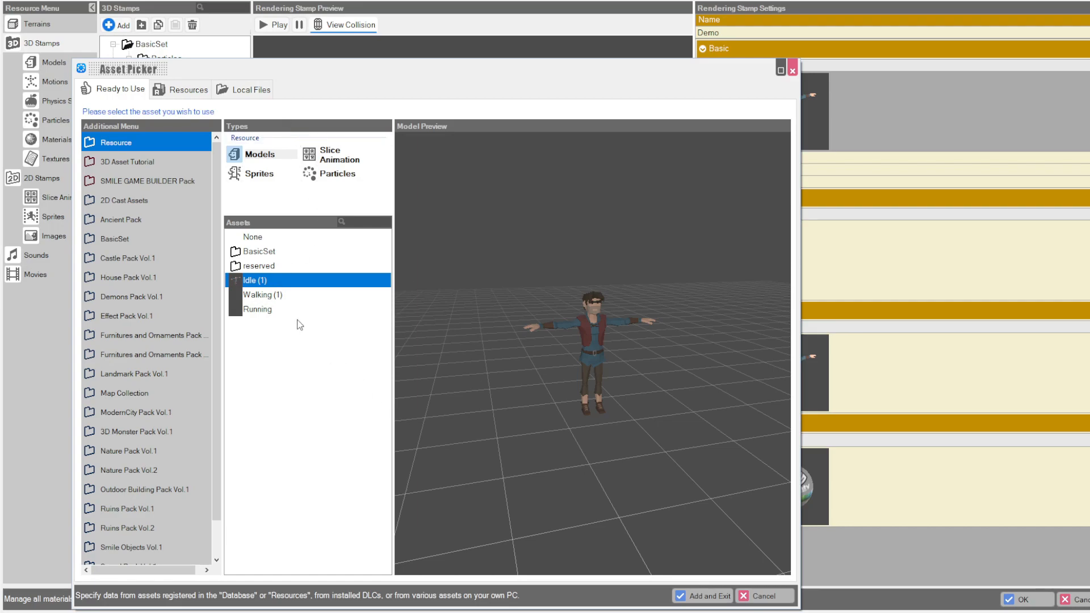
{"action": "left_click", "coordinate": [702, 596]}
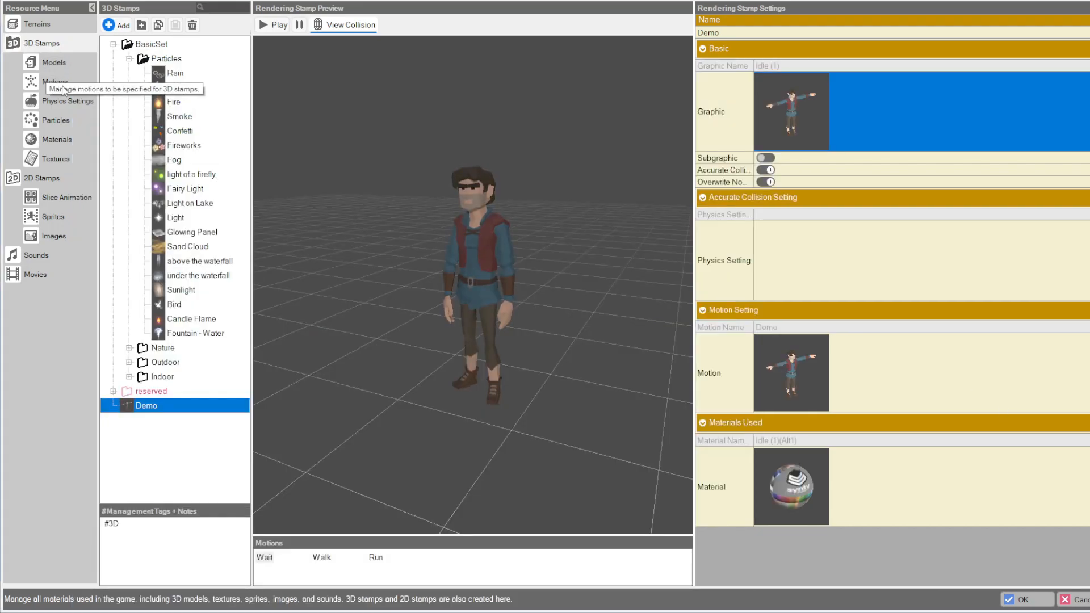
In the Demo motion set, assign the Running file to the Run motion via the Asset Picker
{"action": "left_click", "coordinate": [54, 82]}
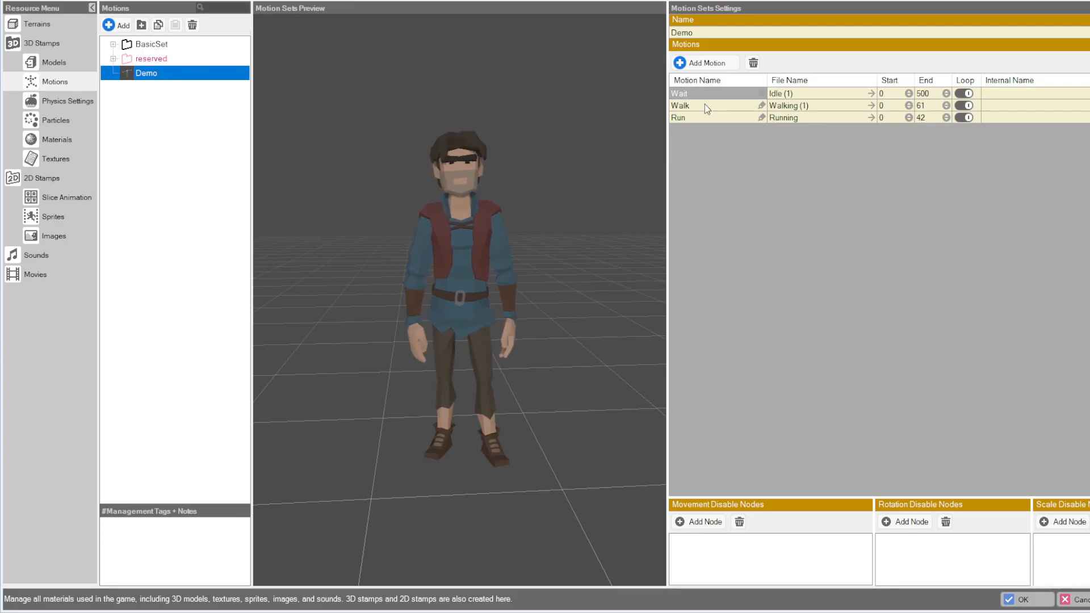
{"action": "left_click", "coordinate": [678, 117]}
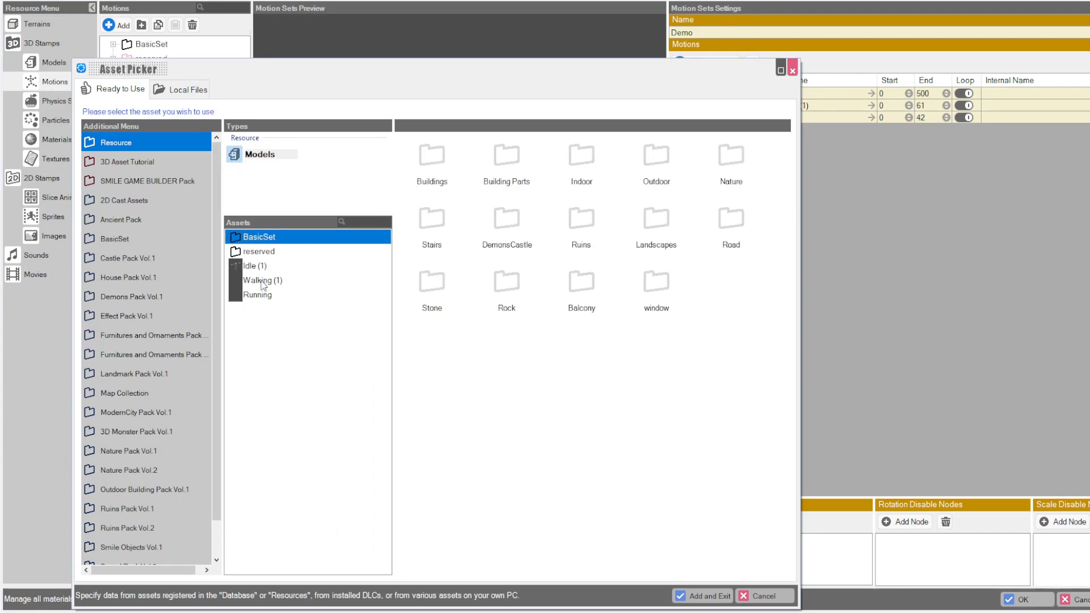
{"action": "left_click", "coordinate": [257, 294]}
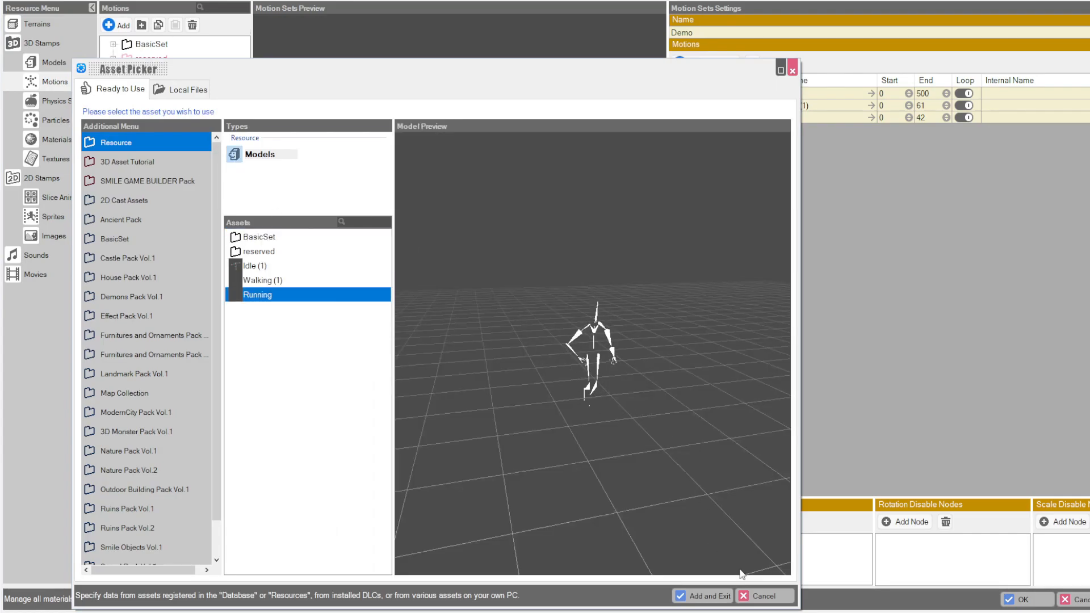
{"action": "left_click", "coordinate": [708, 597]}
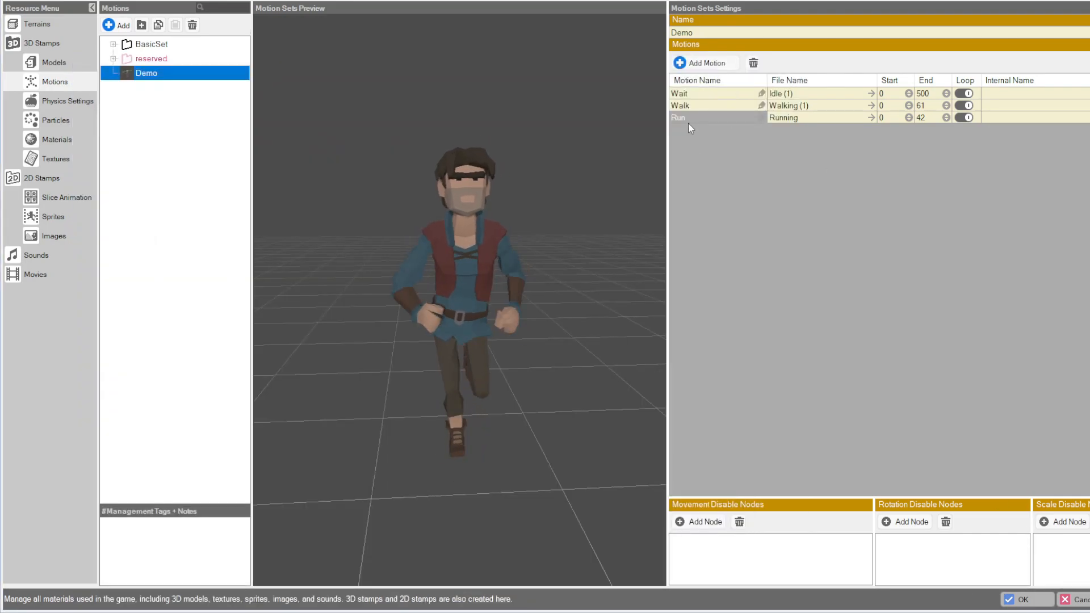